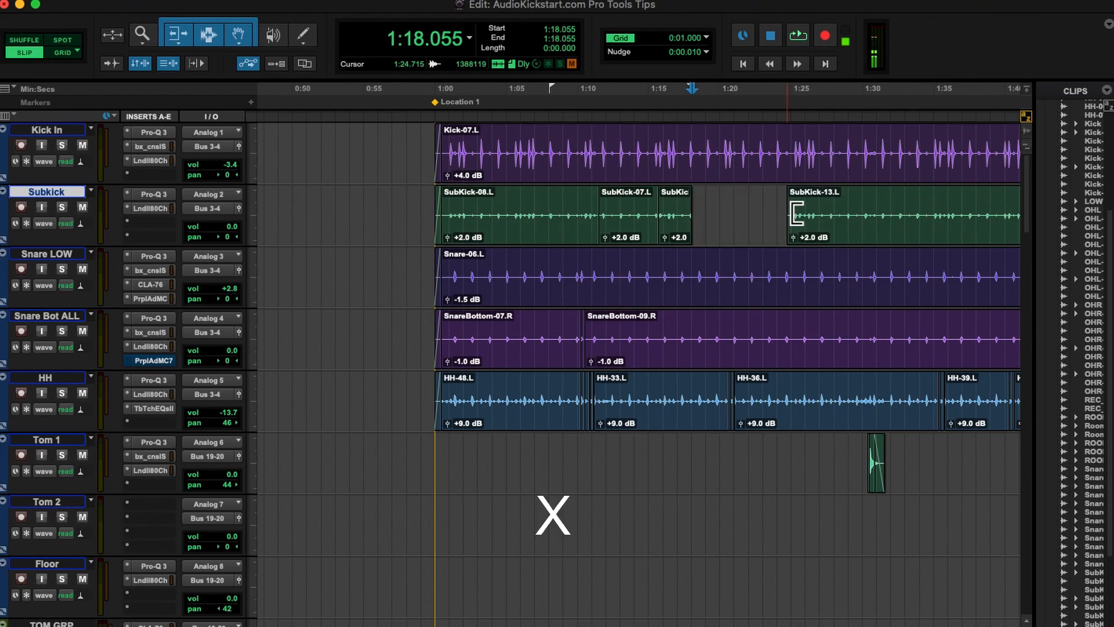
Paste the SubKick-11.L clip into the Subkick track gap and zoom in on it.
click(740, 213)
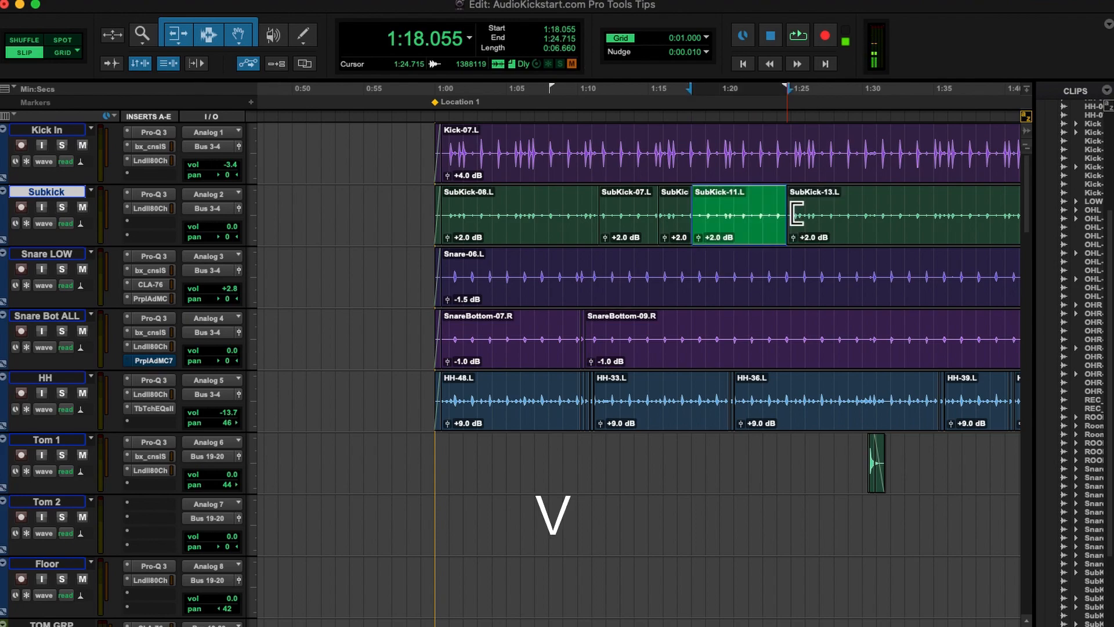
key(r)
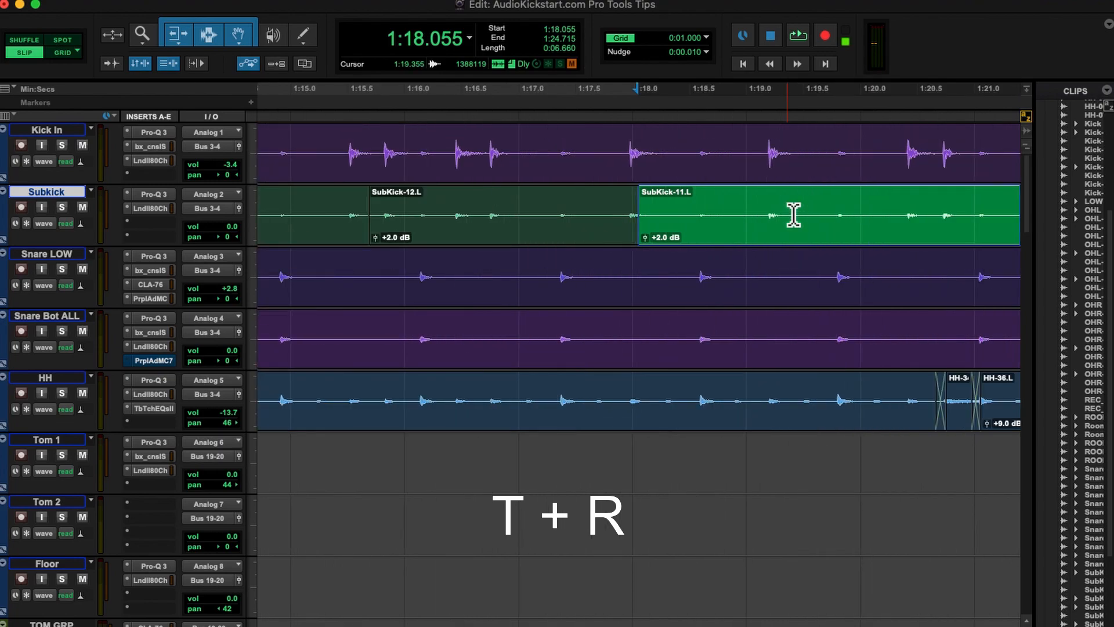